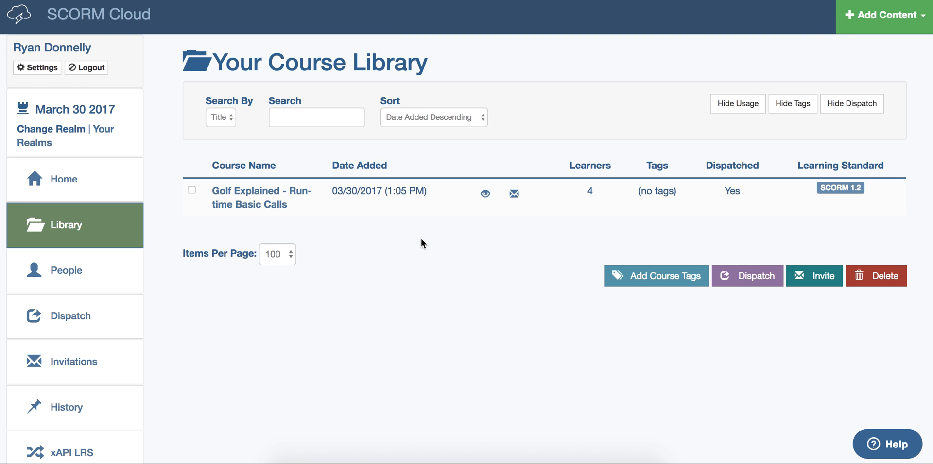
pyautogui.moveTo(107, 233)
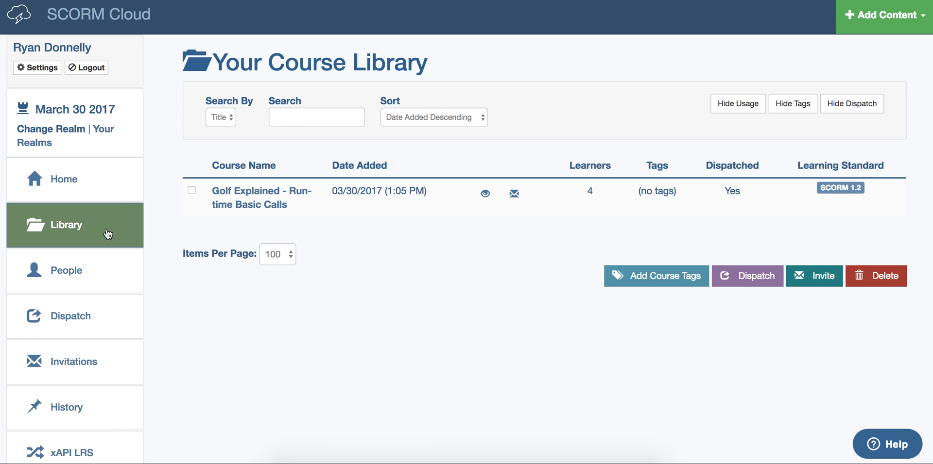
pyautogui.moveTo(262, 197)
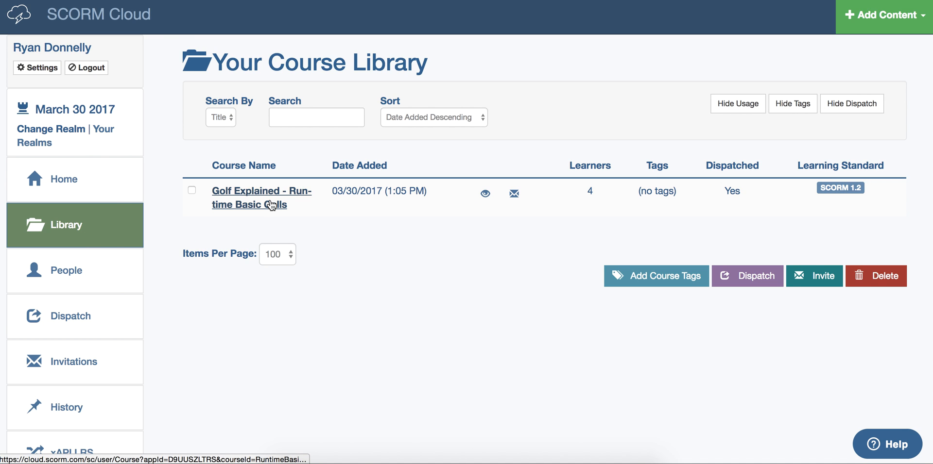
# - Open the Golf Explained - Run-time Basic Calls course and show its Share options
pyautogui.click(262, 198)
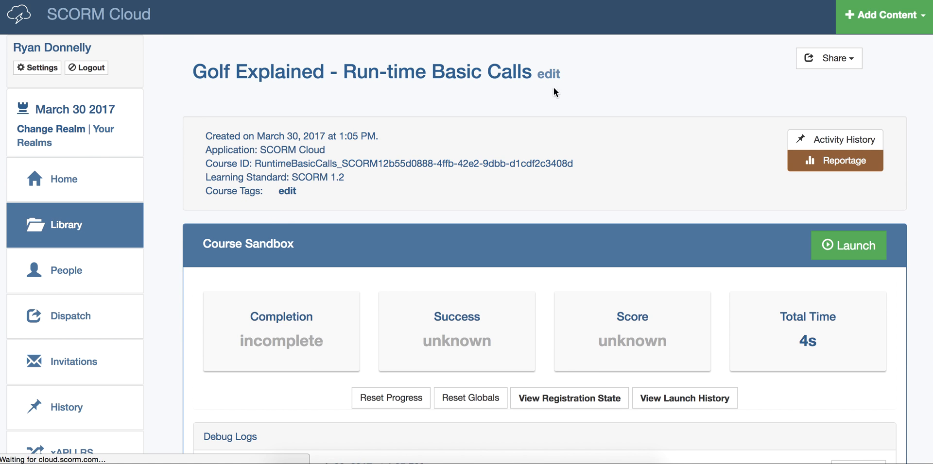
pyautogui.click(828, 58)
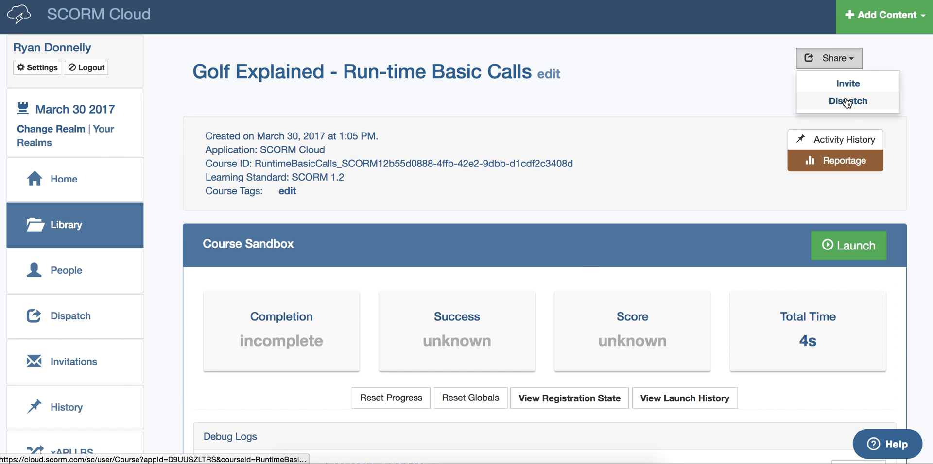
# - Start a Golf Explained dispatch and name a new destination 'Client X'
pyautogui.click(846, 101)
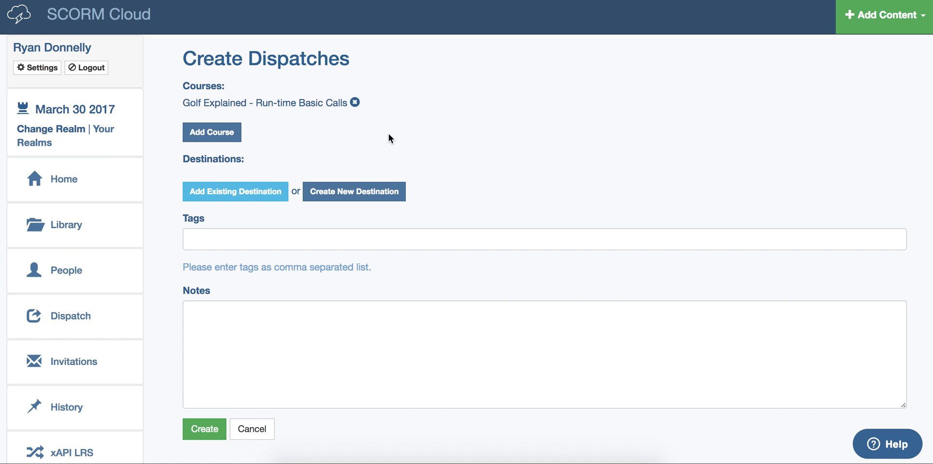
pyautogui.moveTo(281, 138)
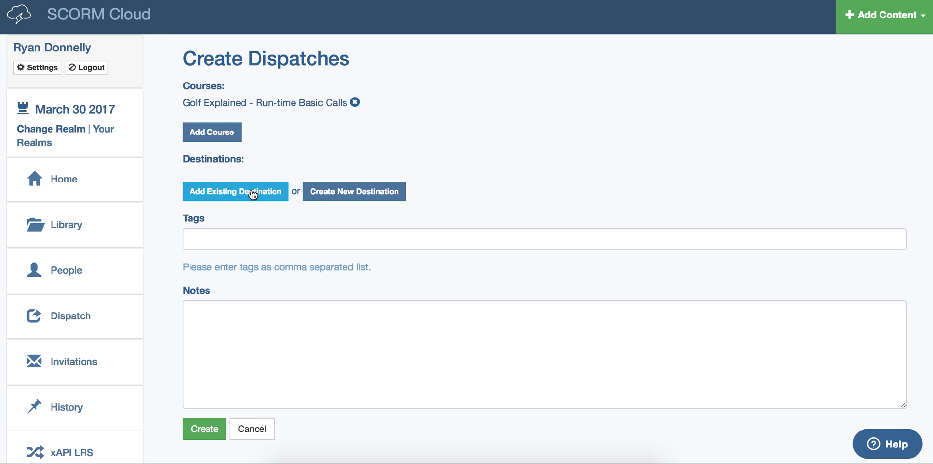
pyautogui.moveTo(353, 191)
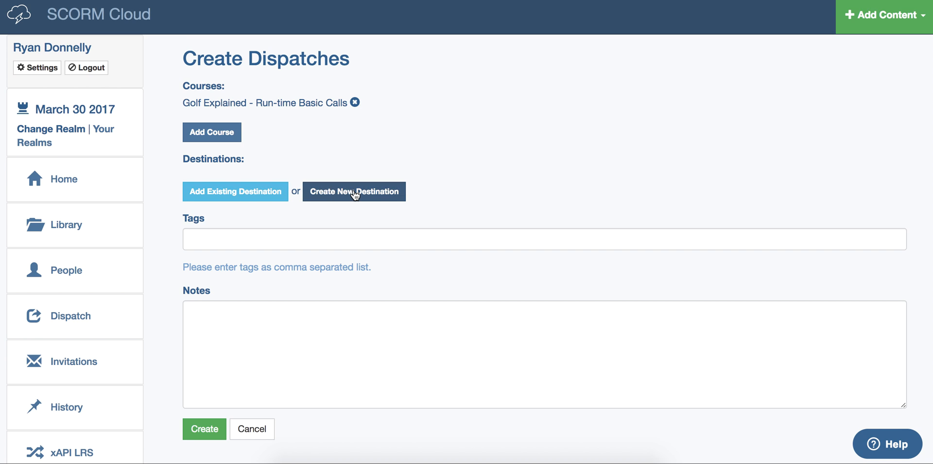
pyautogui.click(353, 191)
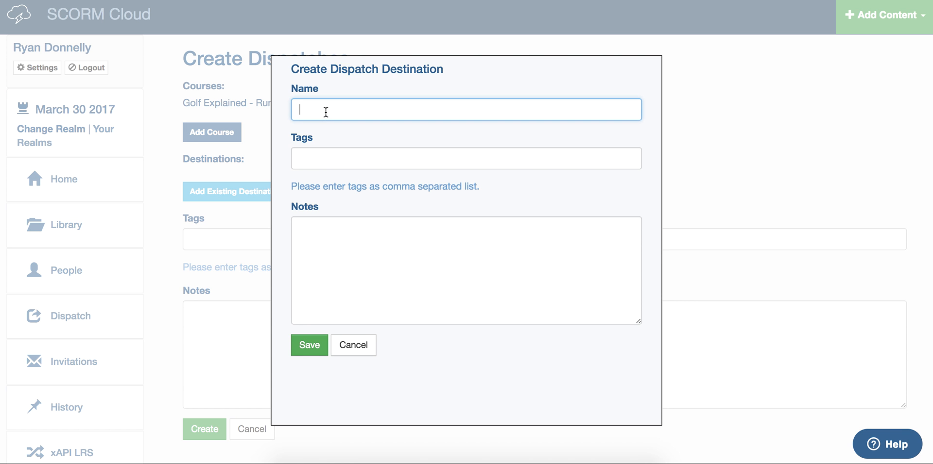
pyautogui.write('Client')
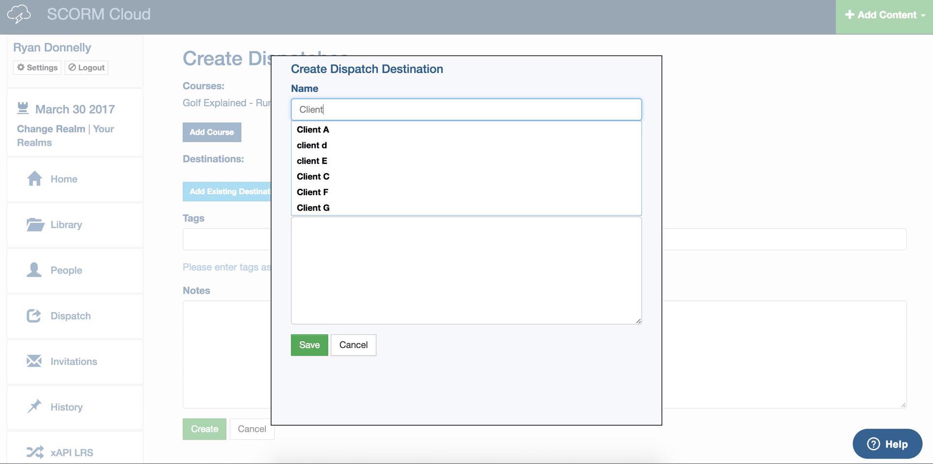
pyautogui.write('X')
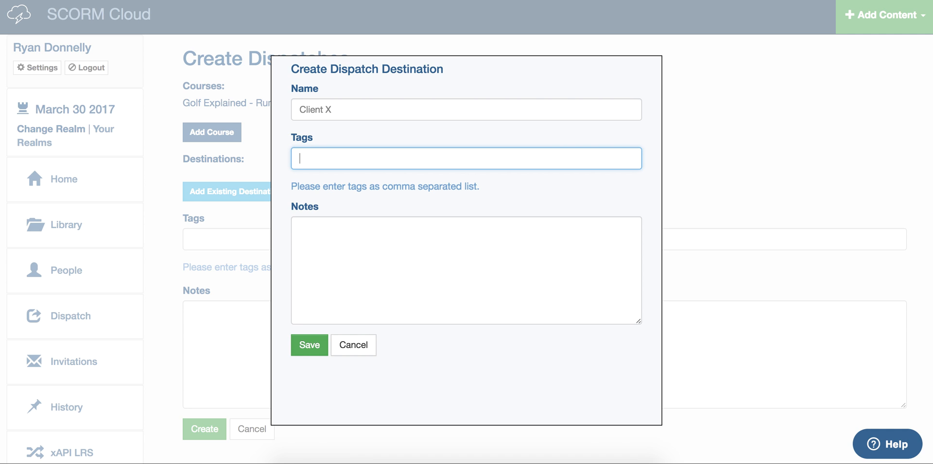
pyautogui.moveTo(343, 223)
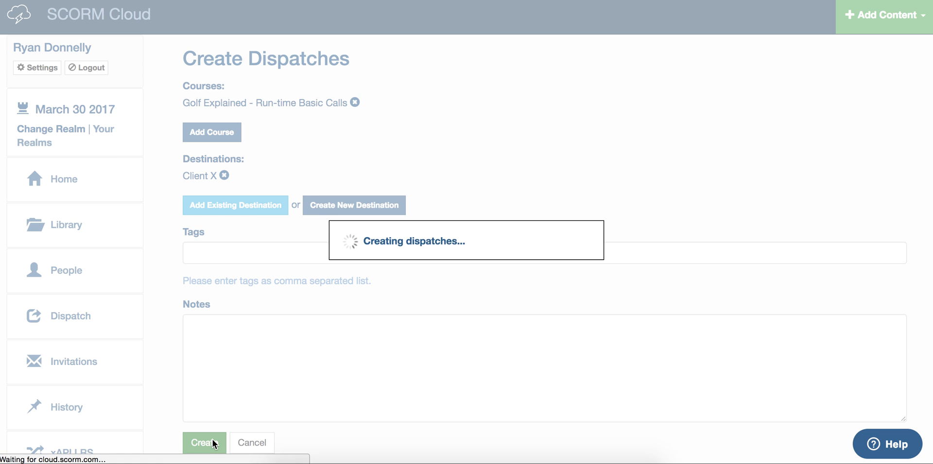
# - Create the Golf Explained dispatch to Client X
pyautogui.click(204, 443)
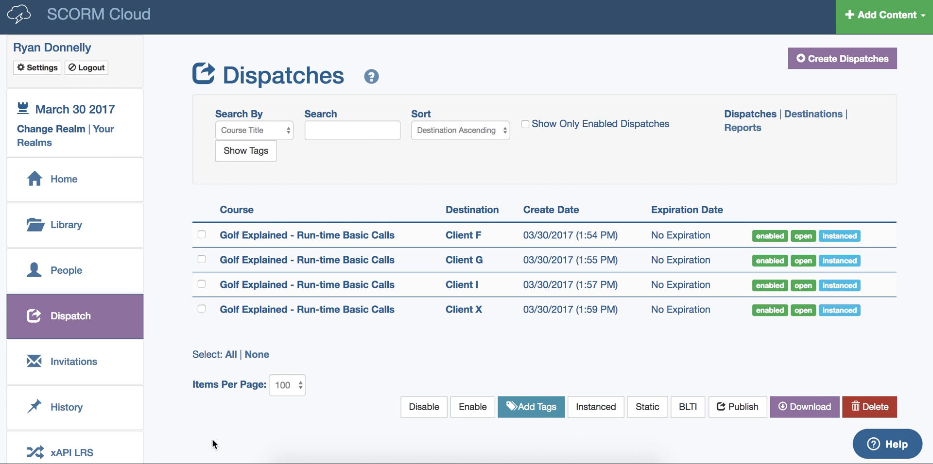
pyautogui.moveTo(199, 331)
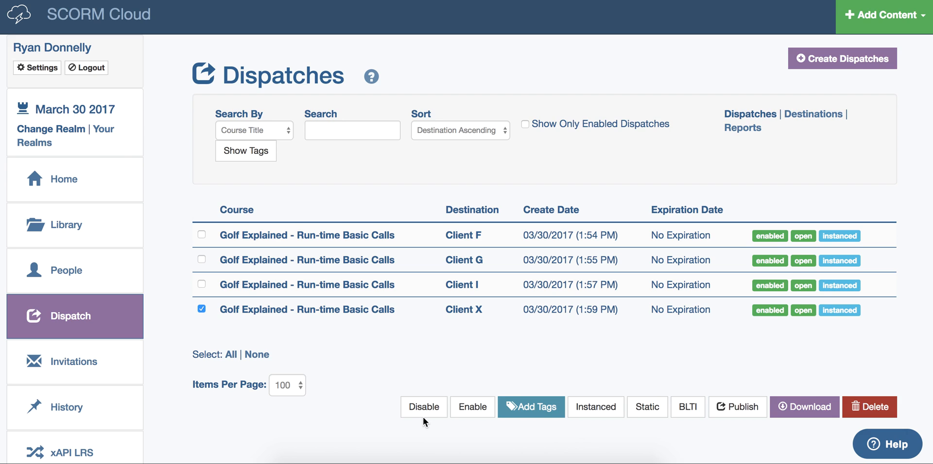
pyautogui.moveTo(517, 432)
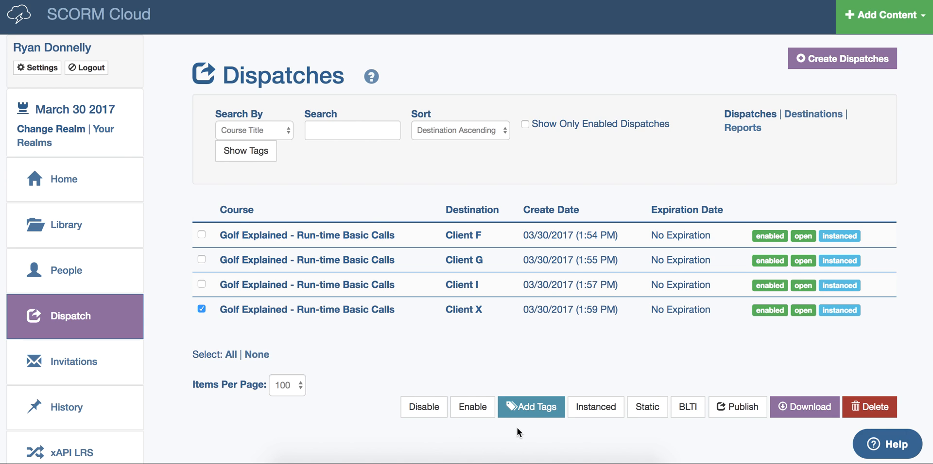
pyautogui.moveTo(533, 416)
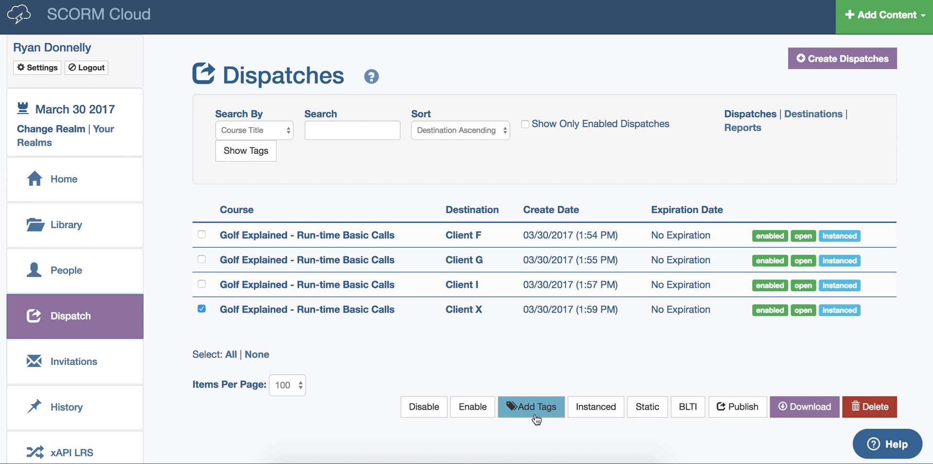
pyautogui.moveTo(595, 407)
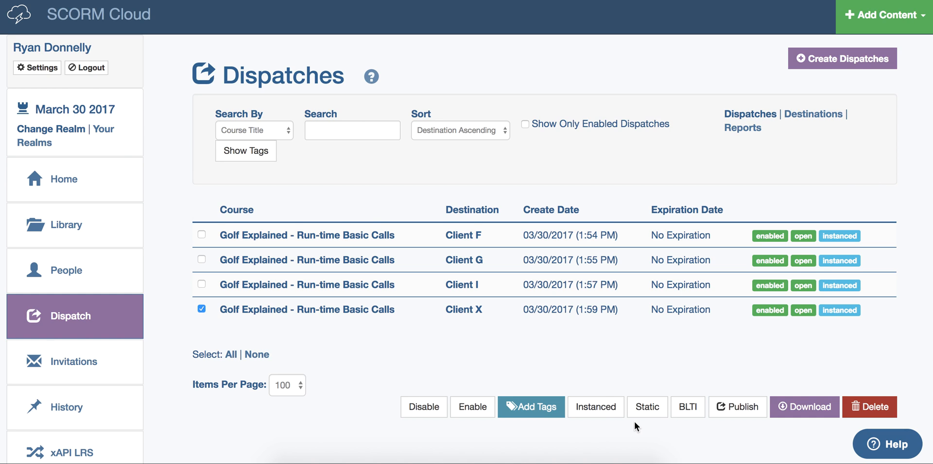
pyautogui.moveTo(687, 407)
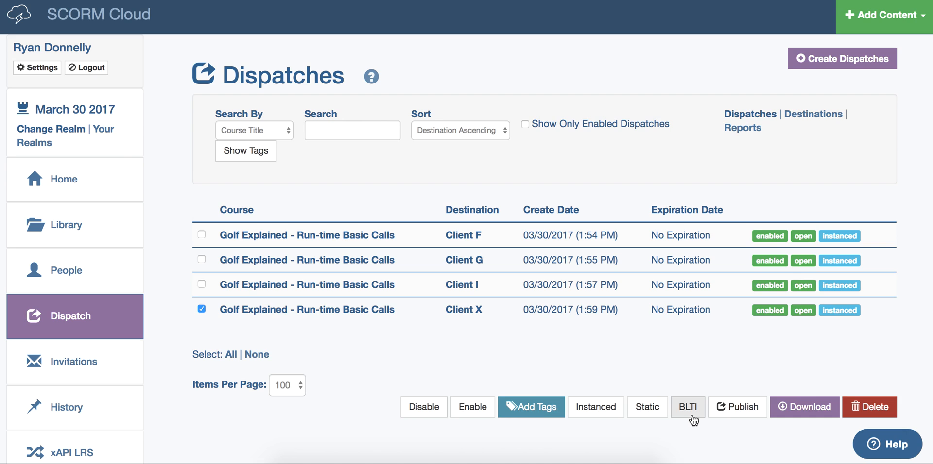
pyautogui.moveTo(738, 407)
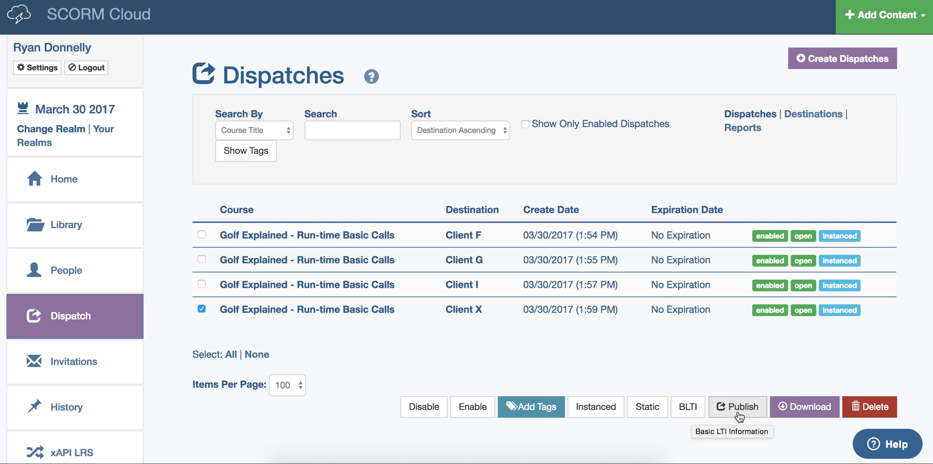
pyautogui.moveTo(755, 430)
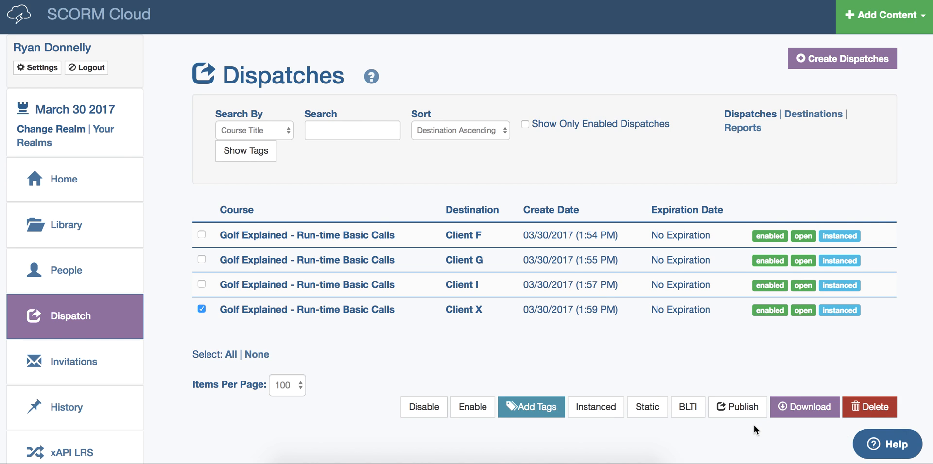
pyautogui.moveTo(715, 426)
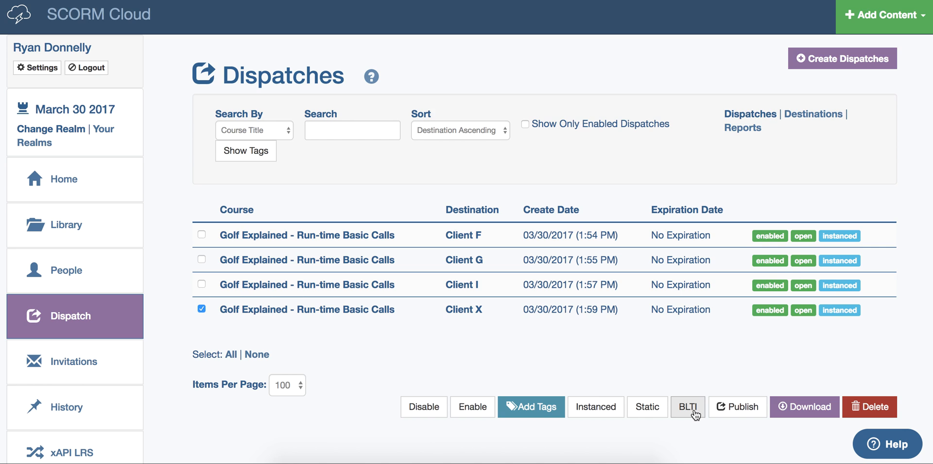
pyautogui.click(687, 407)
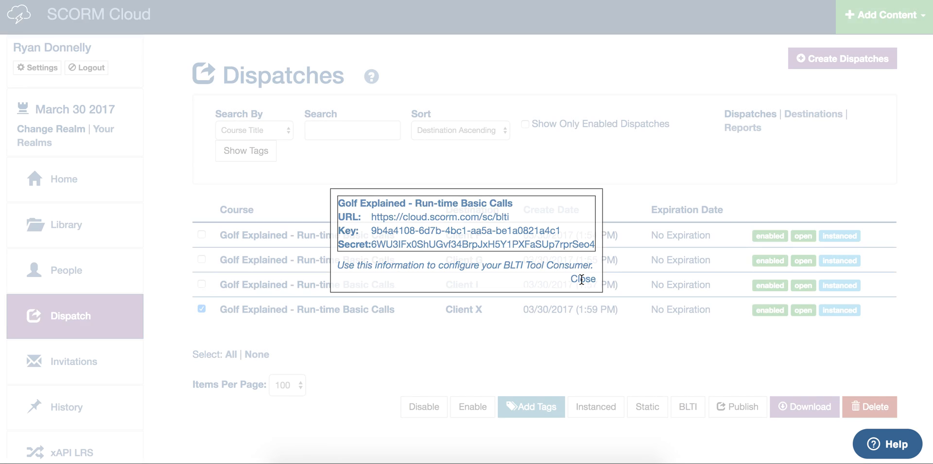
pyautogui.click(583, 279)
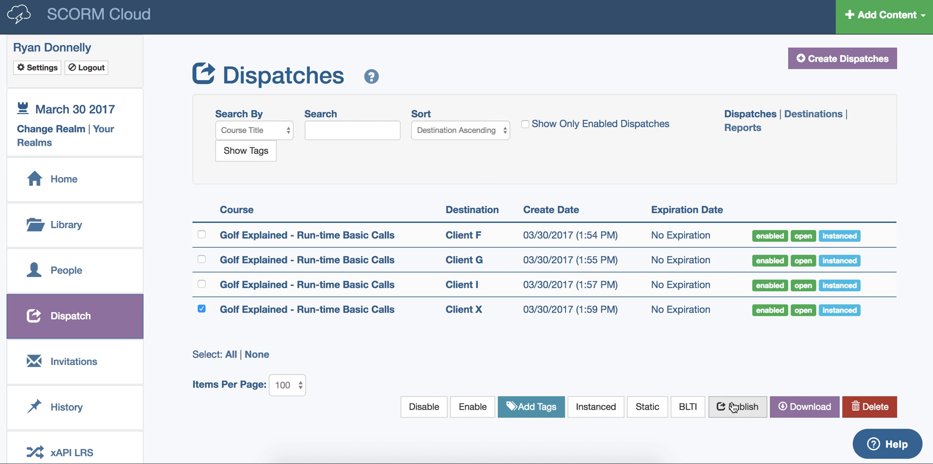
pyautogui.moveTo(739, 406)
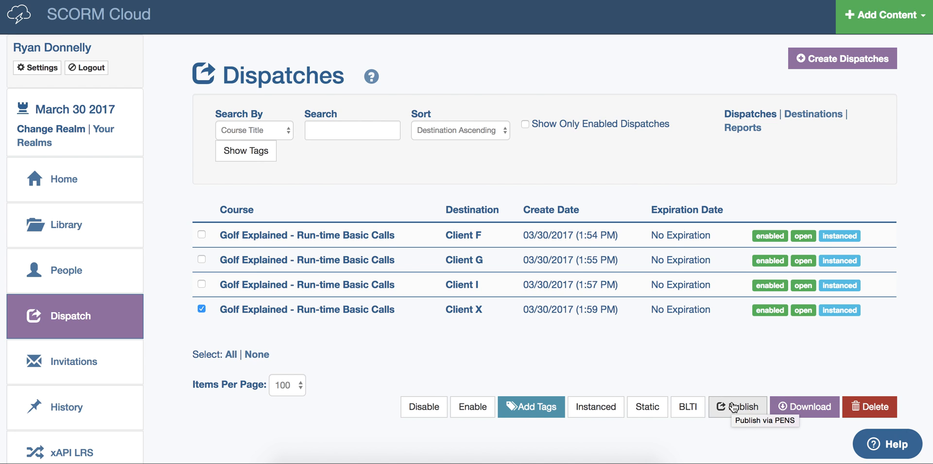
pyautogui.click(737, 407)
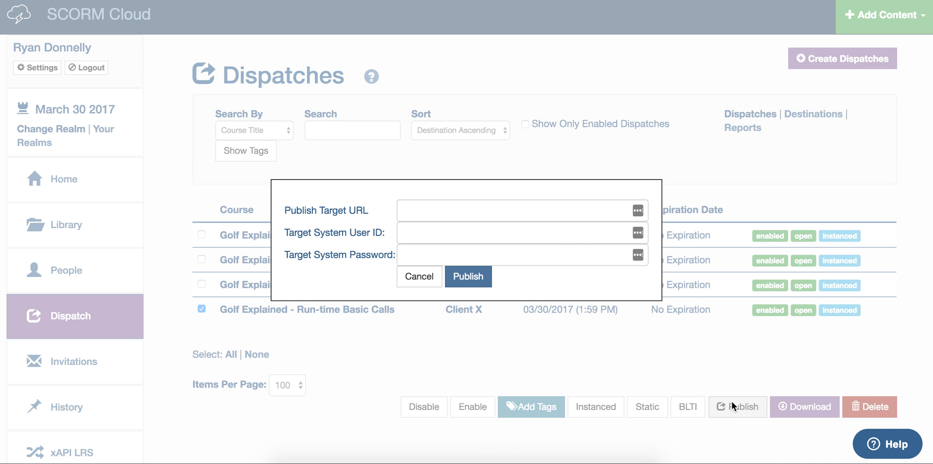
pyautogui.moveTo(382, 220)
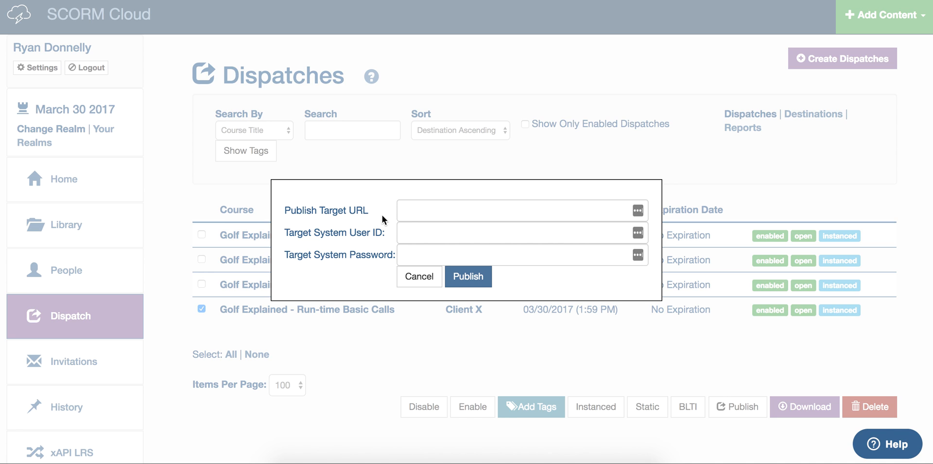
pyautogui.moveTo(468, 277)
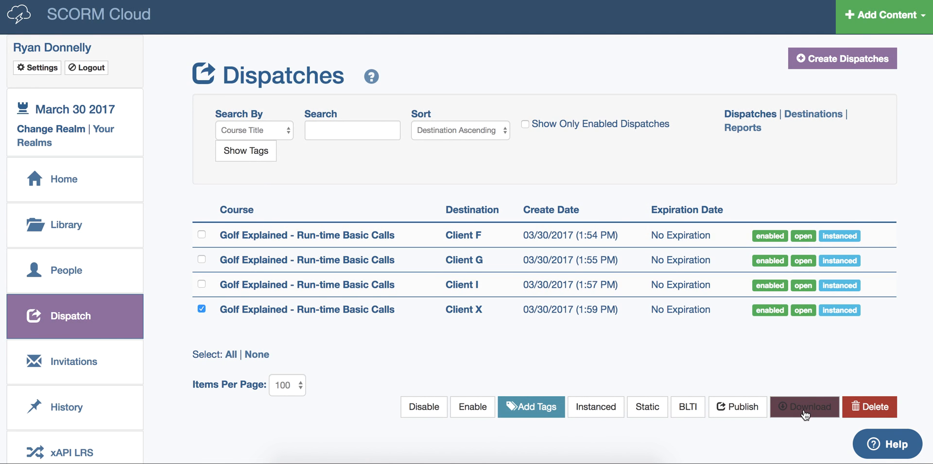
# - Download the Client X dispatch package as a zip
pyautogui.click(804, 407)
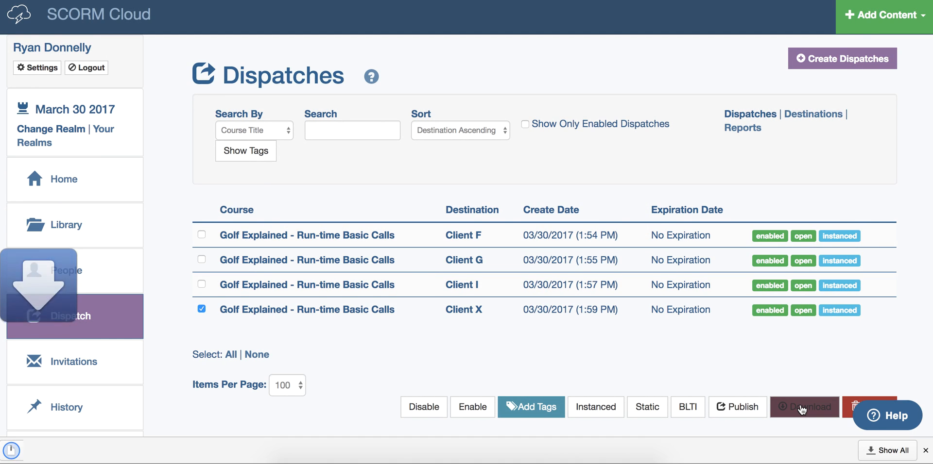
pyautogui.click(804, 407)
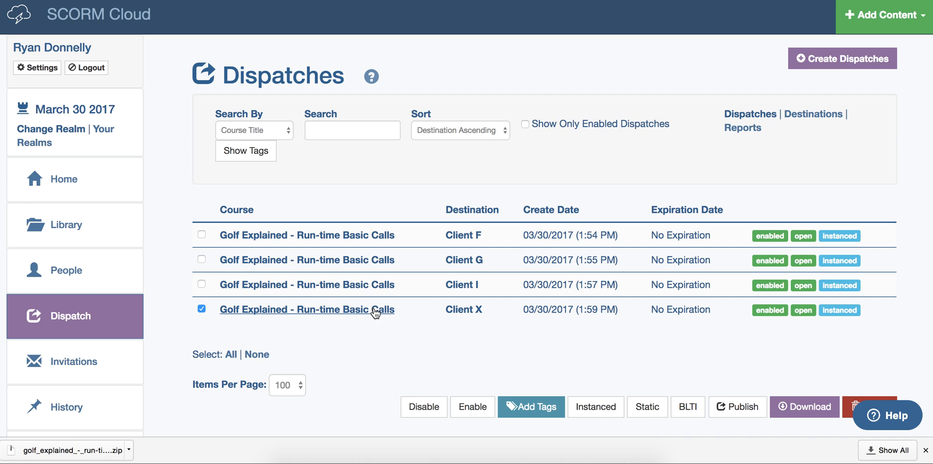
# - Open the Client X dispatch, review its Editing Dispatch form, and cancel unchanged
pyautogui.click(306, 309)
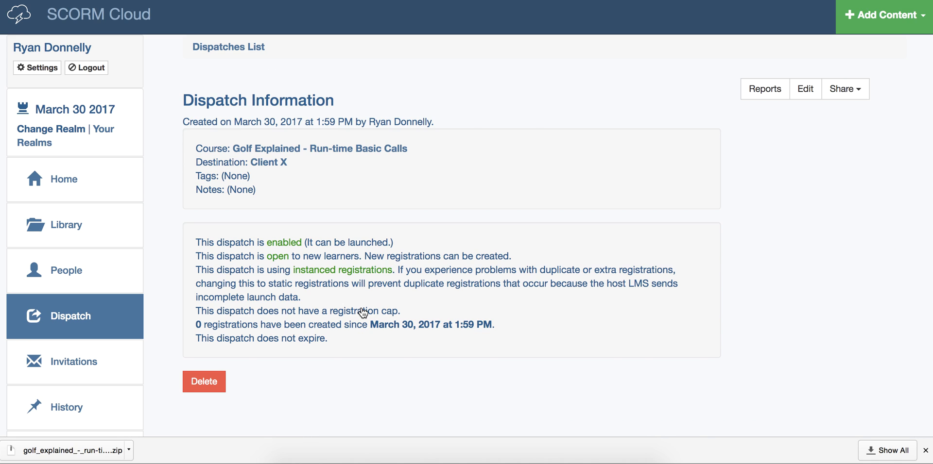
pyautogui.moveTo(805, 89)
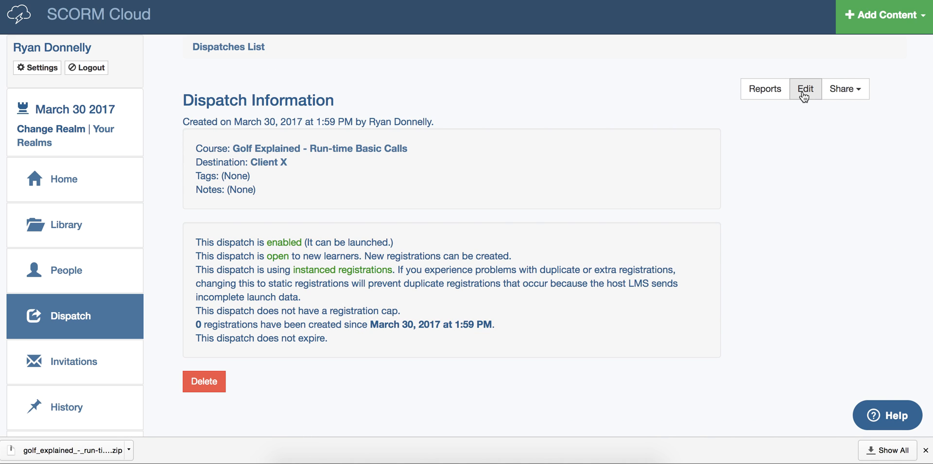
pyautogui.click(805, 88)
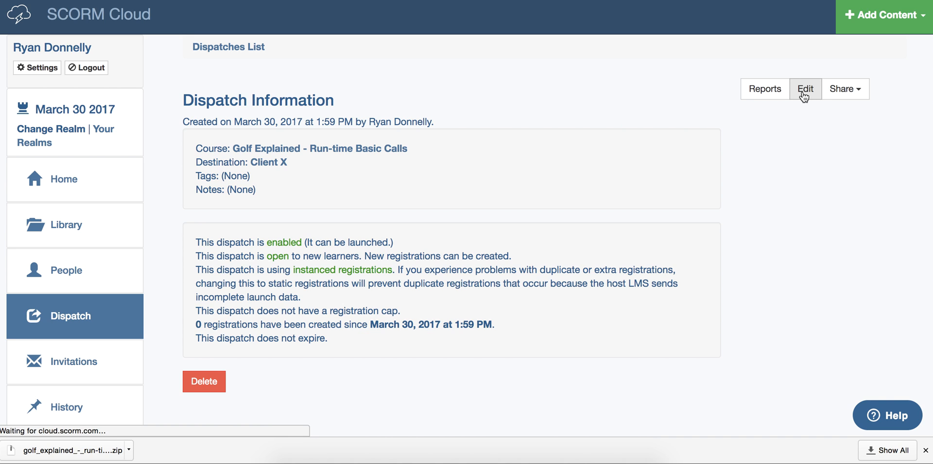
pyautogui.click(805, 89)
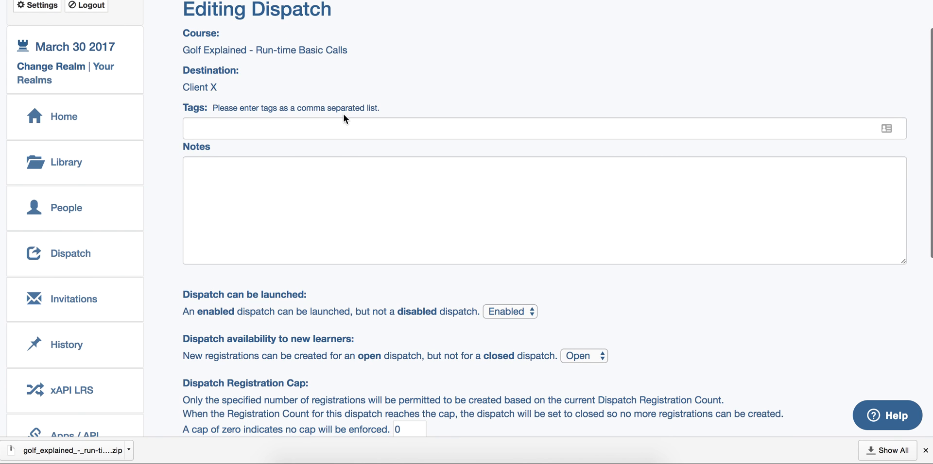
pyautogui.scroll(-3)
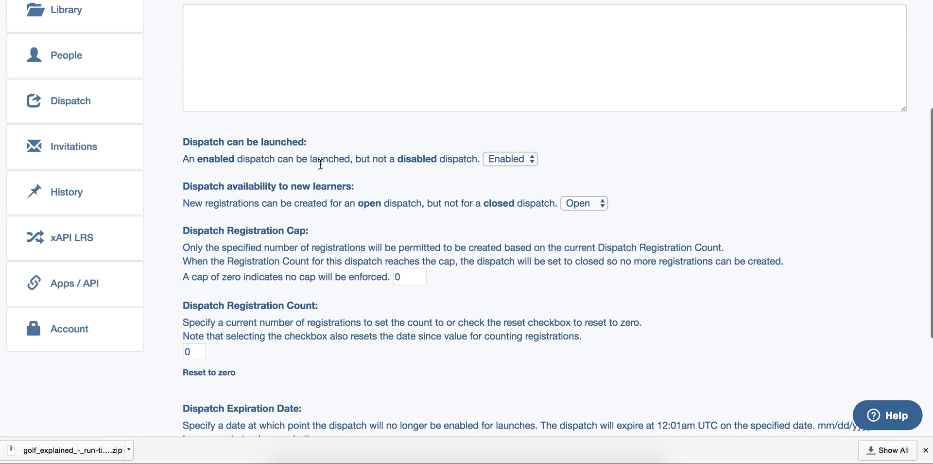
pyautogui.moveTo(548, 162)
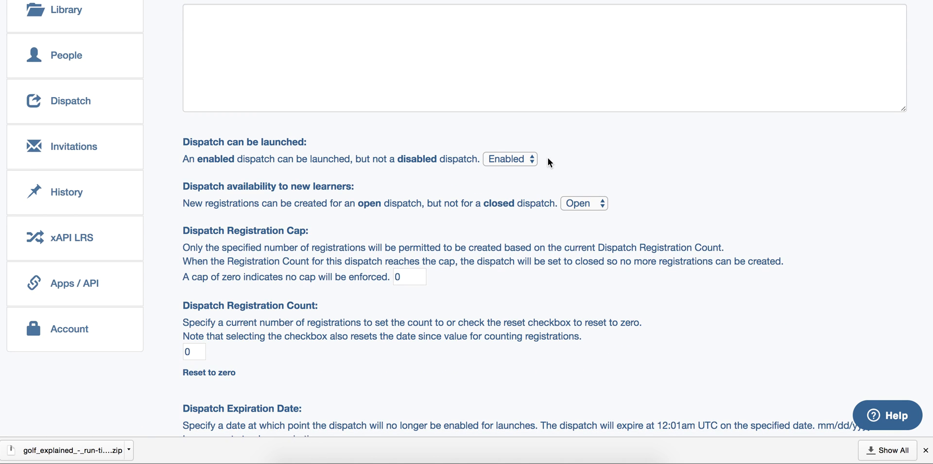
pyautogui.moveTo(442, 280)
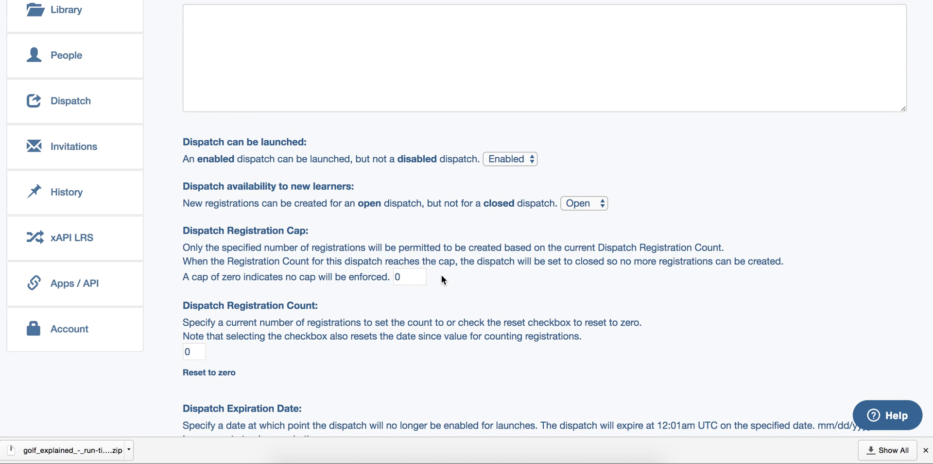
pyautogui.scroll(-3)
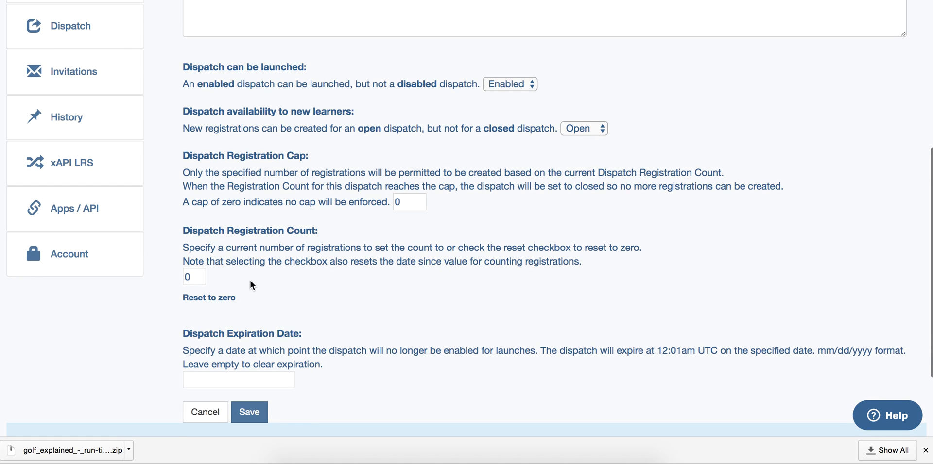
pyautogui.moveTo(287, 379)
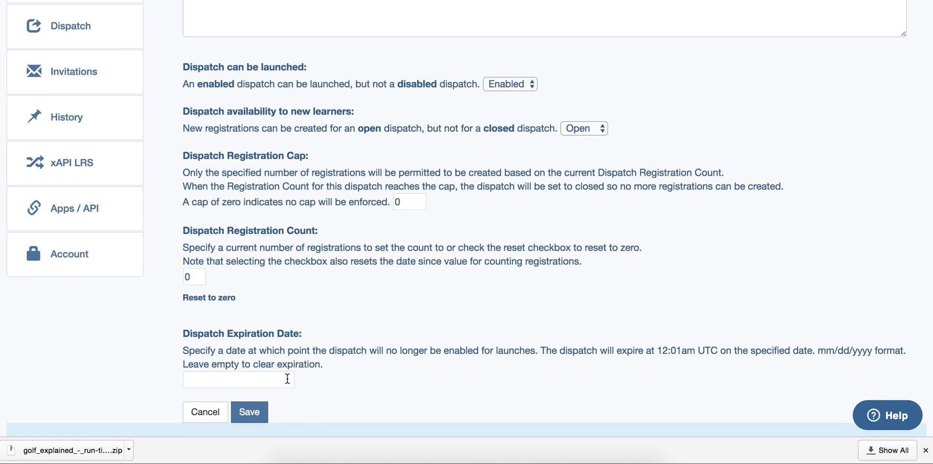
pyautogui.moveTo(205, 412)
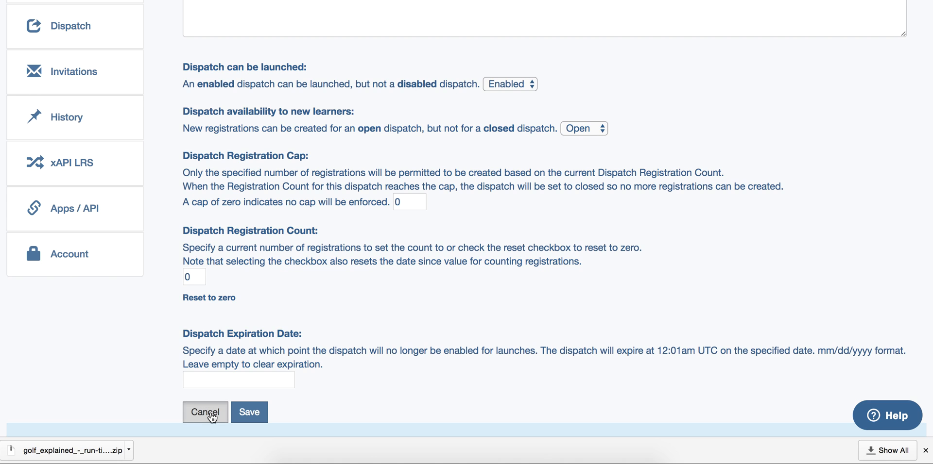
pyautogui.click(204, 412)
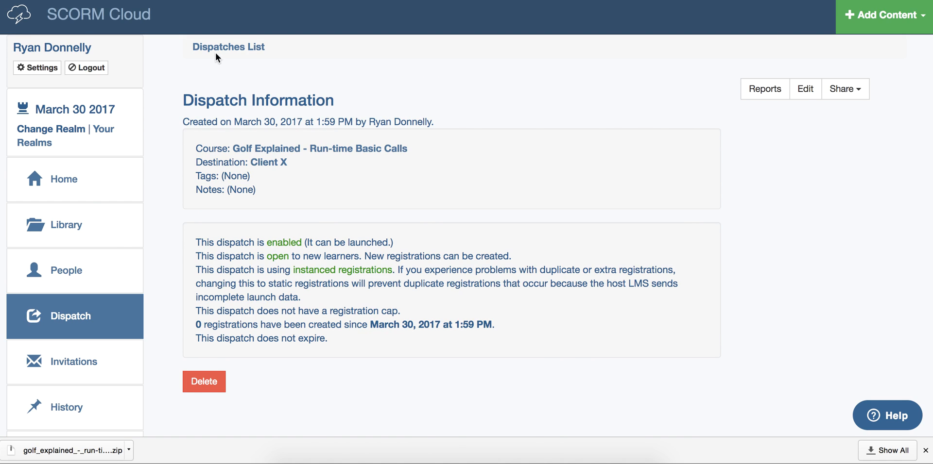
# - Return to the Dispatches list and view the empty Dispatch Reports page
pyautogui.click(228, 47)
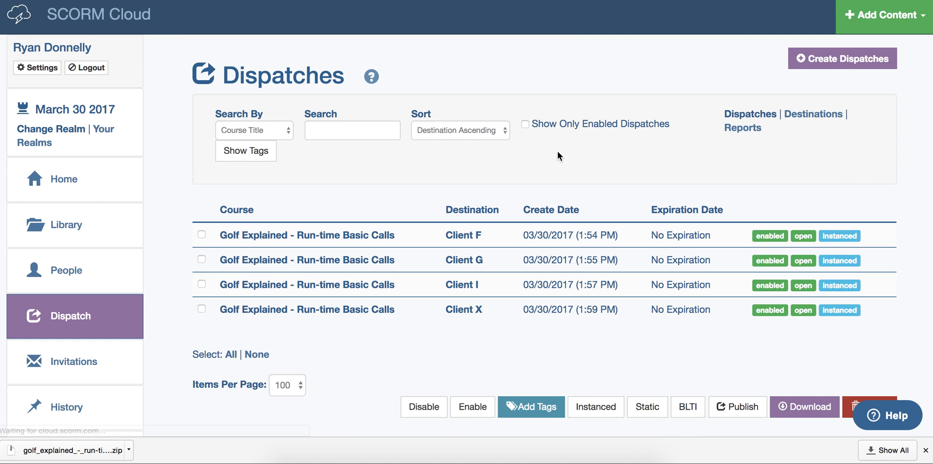
pyautogui.moveTo(742, 128)
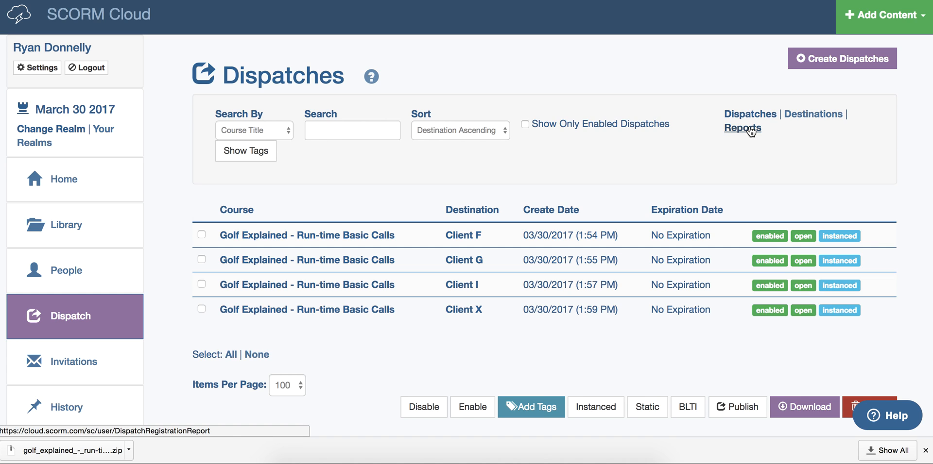
pyautogui.click(743, 127)
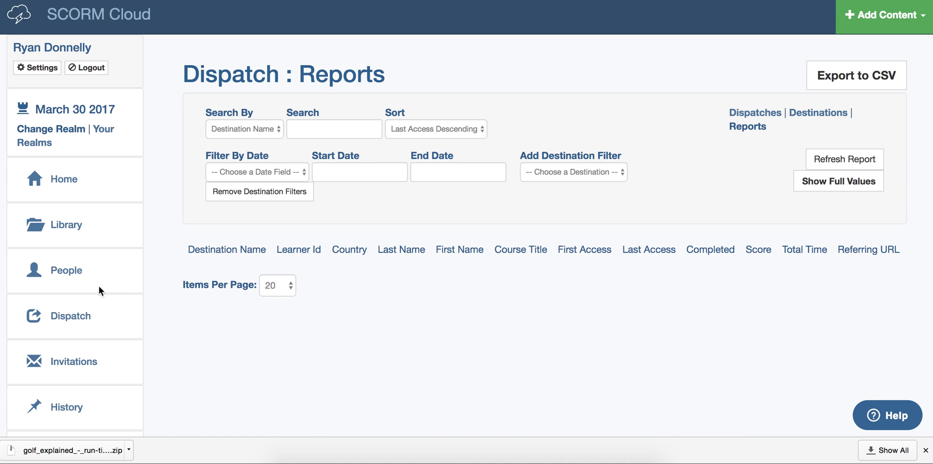
pyautogui.moveTo(623, 246)
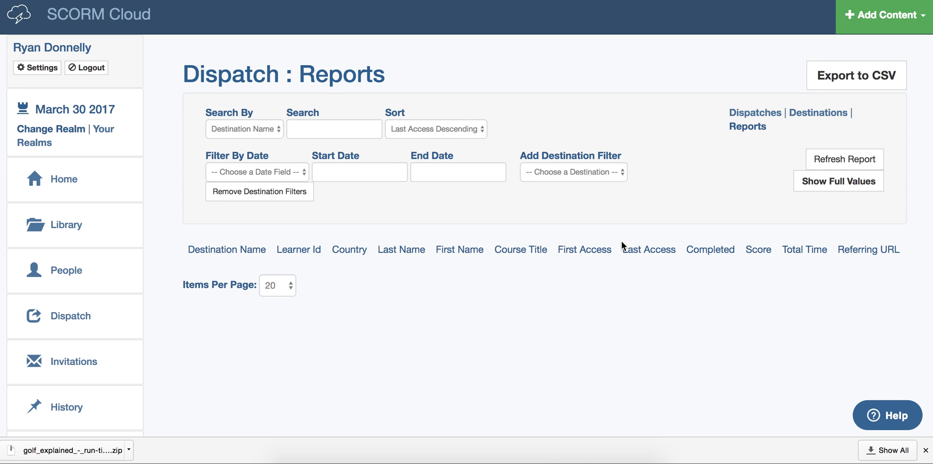
pyautogui.scroll(-3)
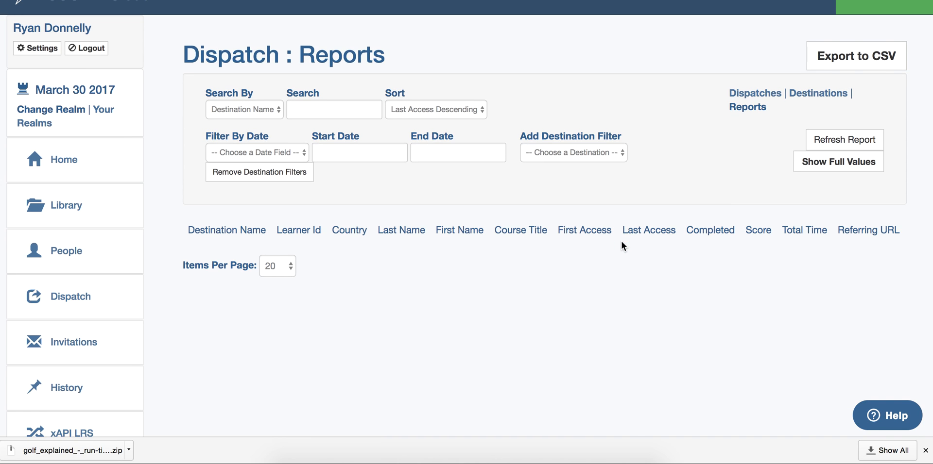
pyautogui.moveTo(818, 94)
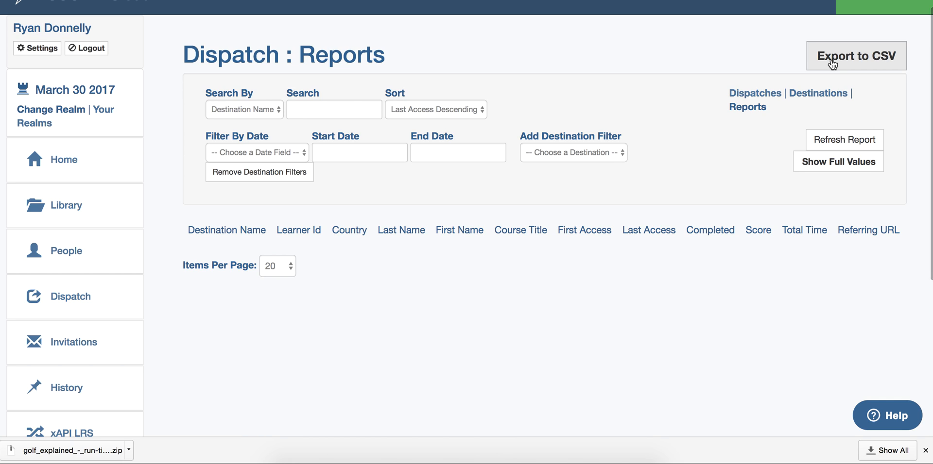
pyautogui.moveTo(617, 210)
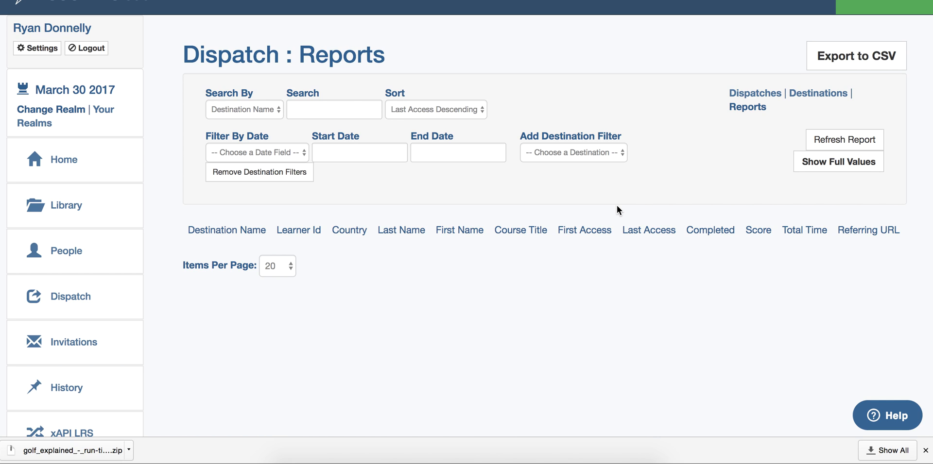